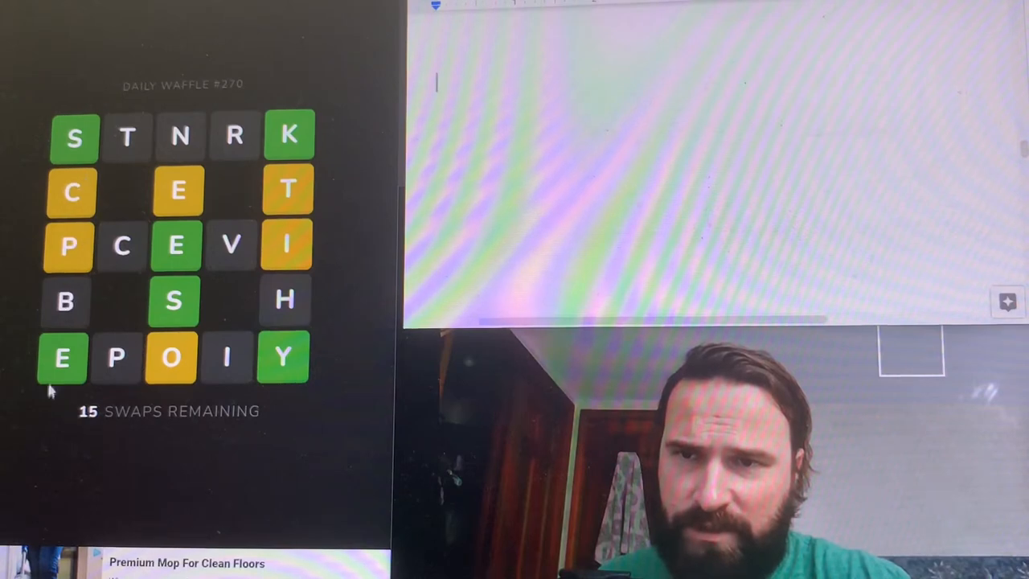
mouse_move(270, 276)
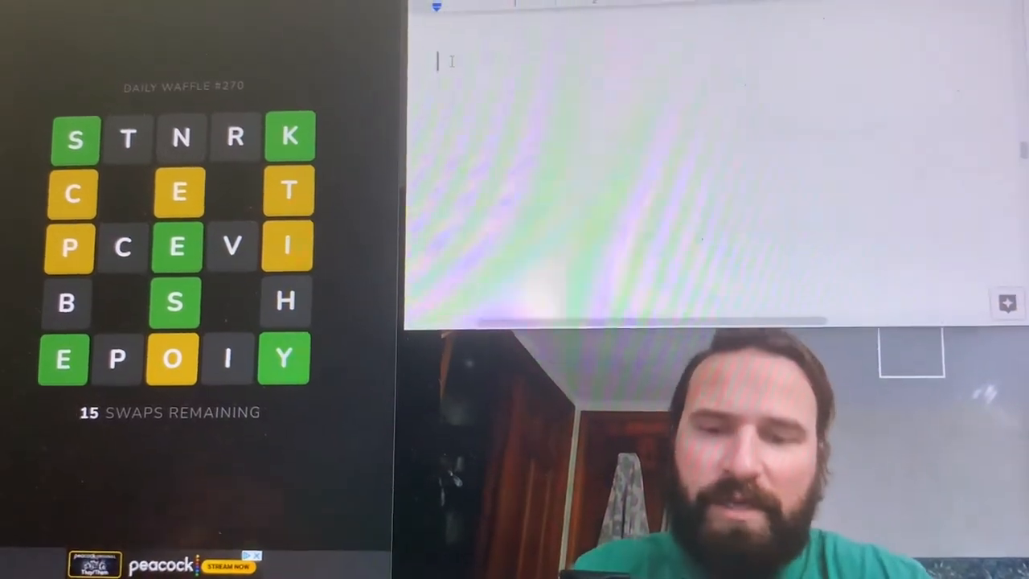
Write Spice as the first candidate word in the notepad
type("spice")
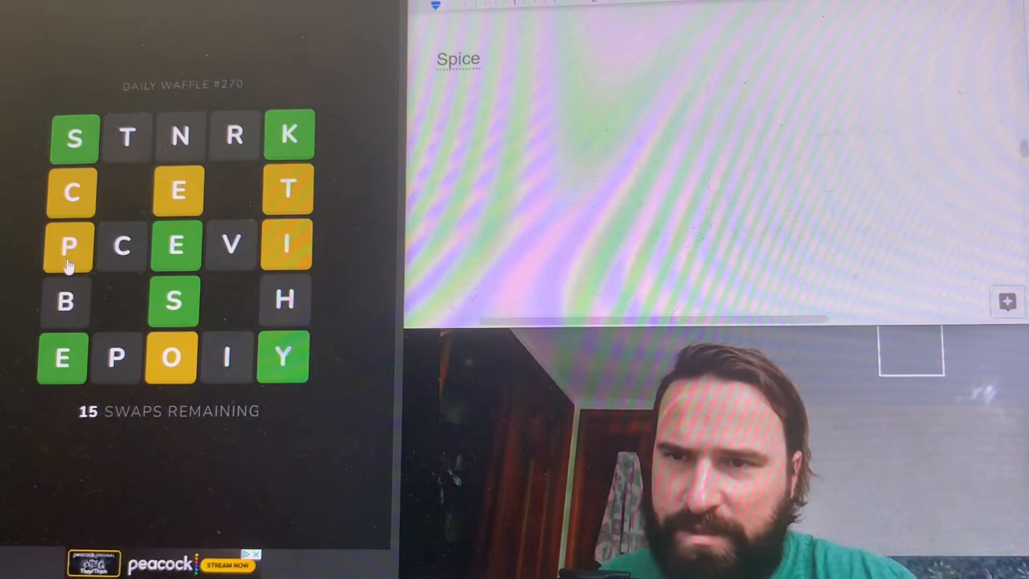
mouse_move(217, 257)
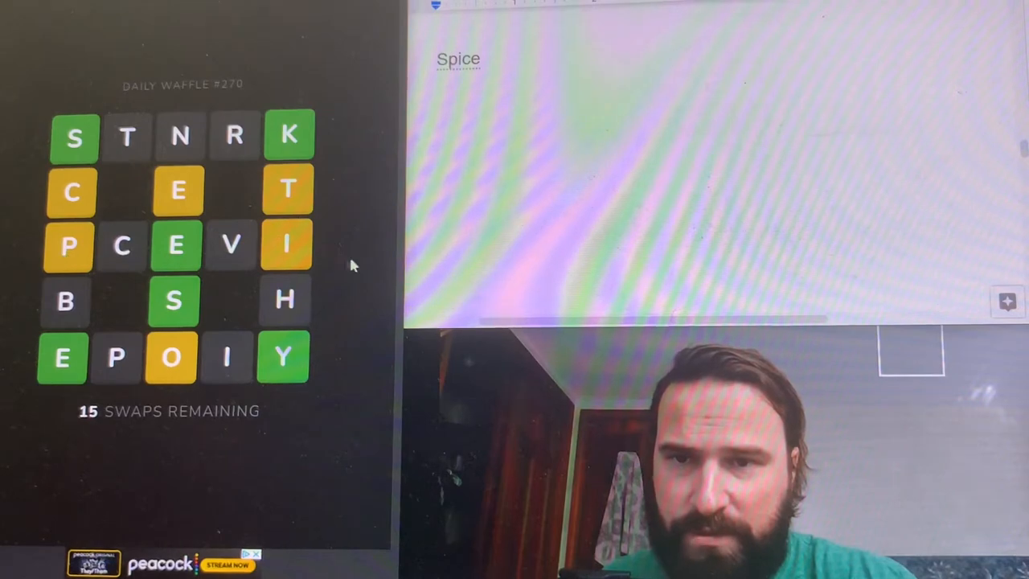
mouse_move(265, 245)
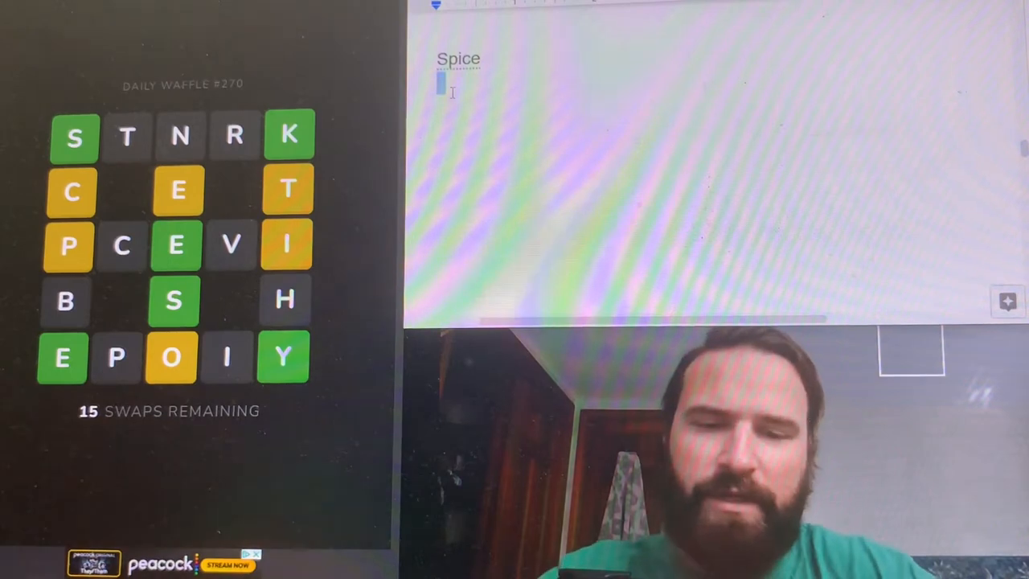
Add Kitty and Inert on new lines beneath Spice
type("Kitty")
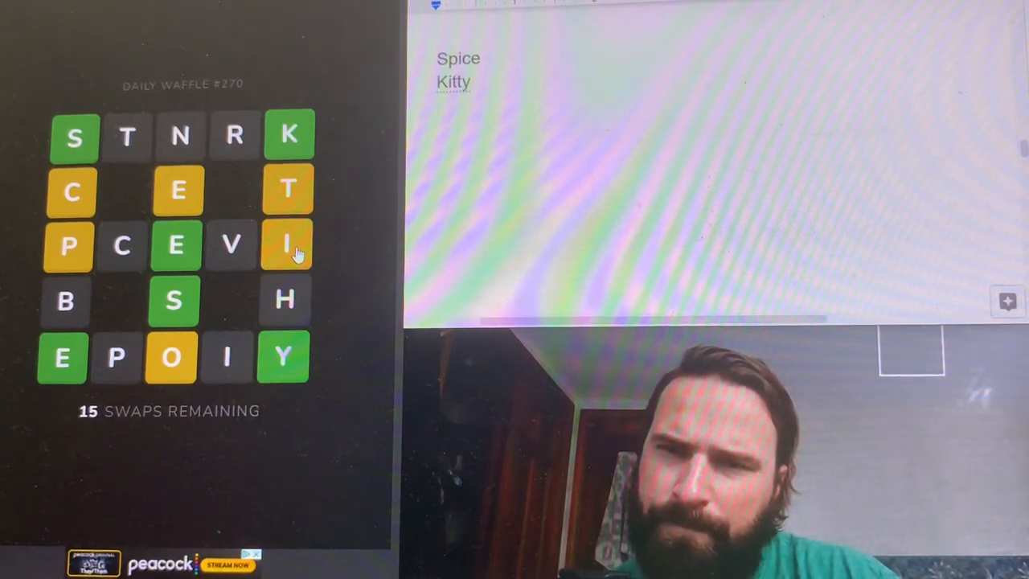
mouse_move(51, 233)
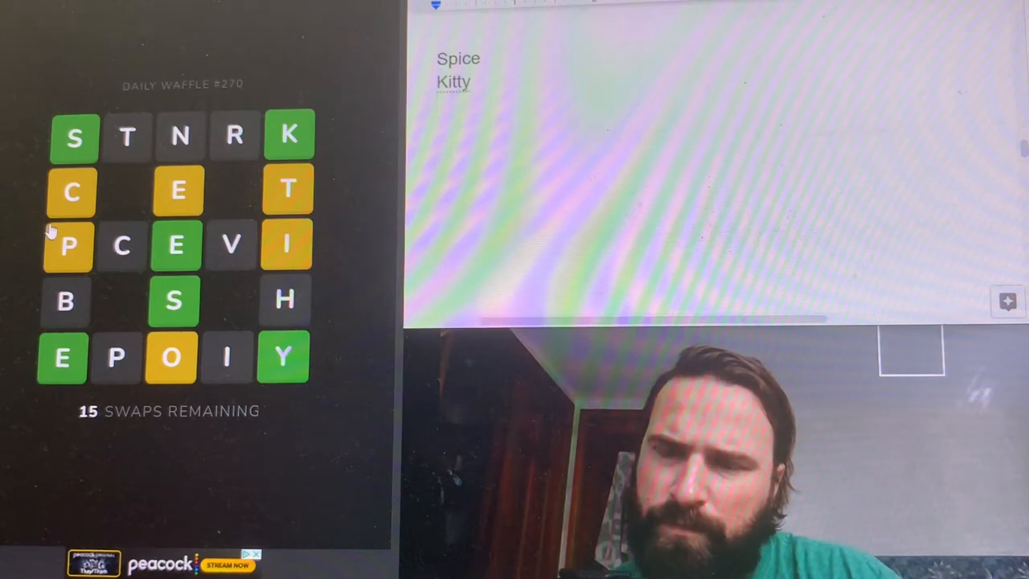
mouse_move(119, 90)
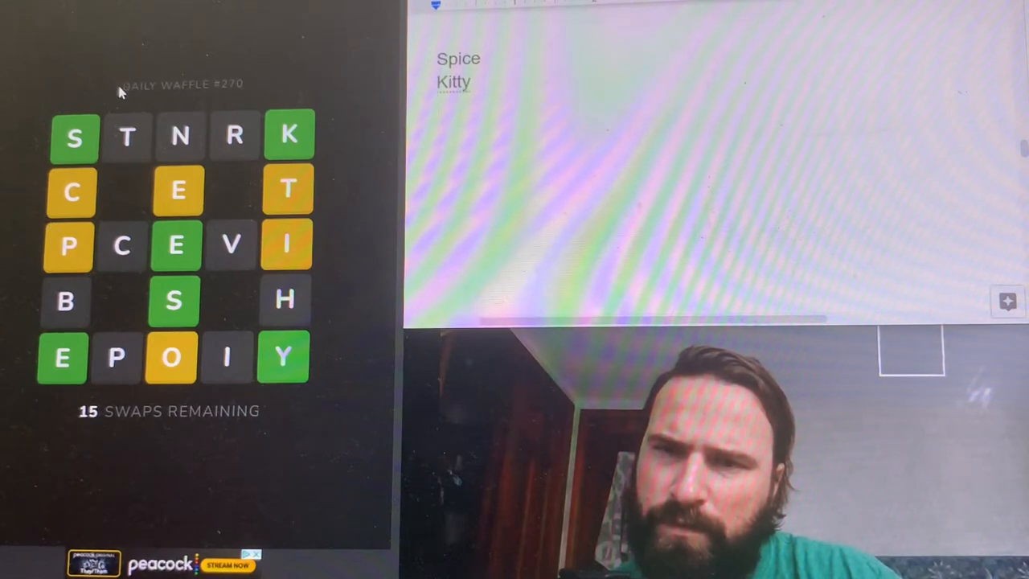
mouse_move(180, 153)
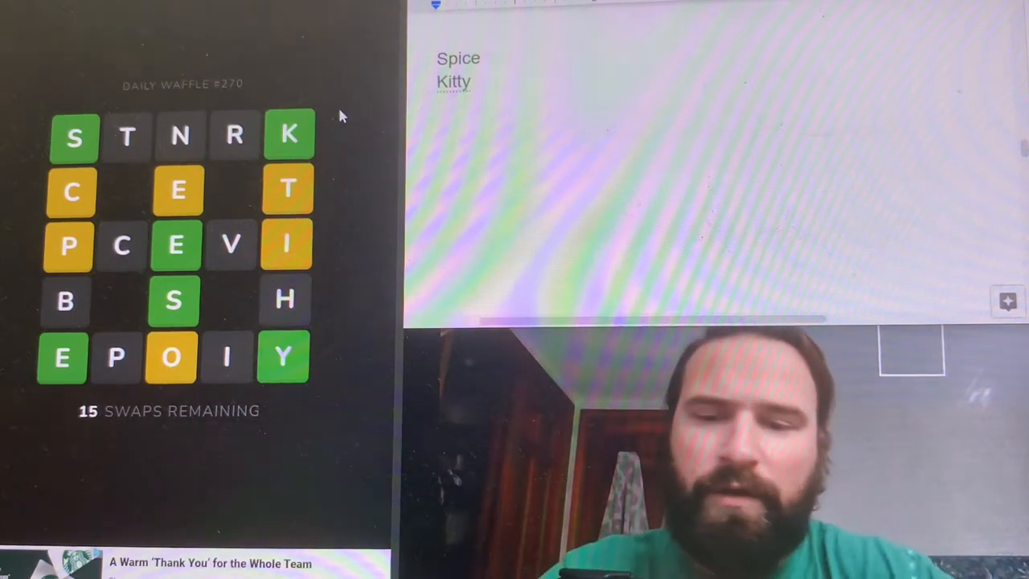
type("Inert")
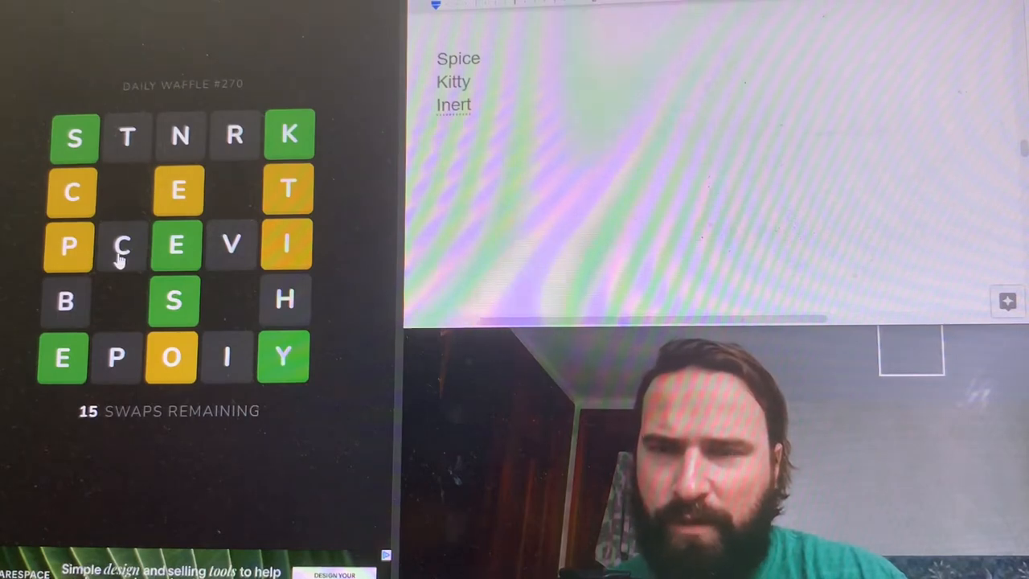
Record the grid's leftover letters cevbhpo beneath the candidate words
type("tnrcetpcvibhpol")
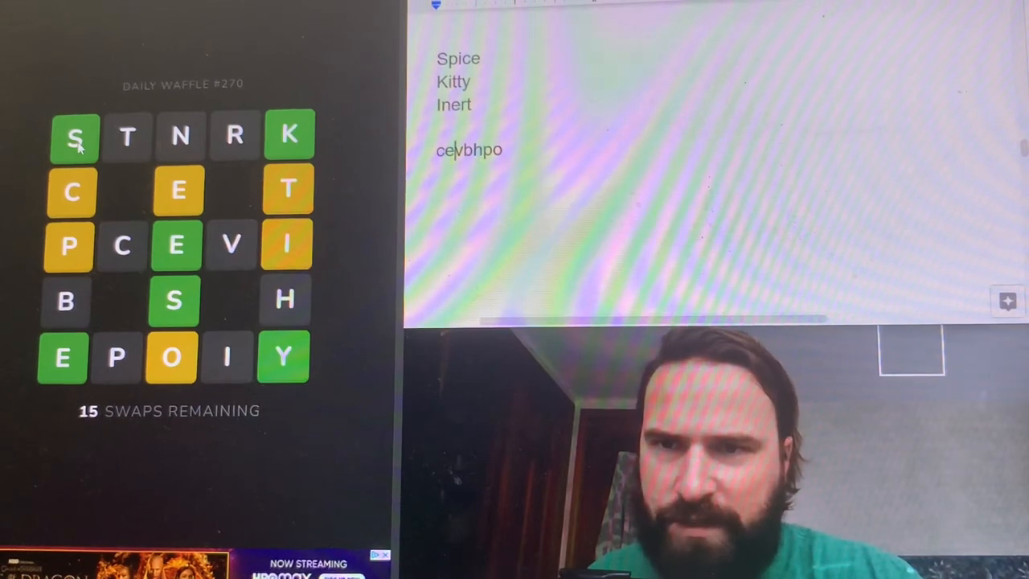
mouse_move(126, 153)
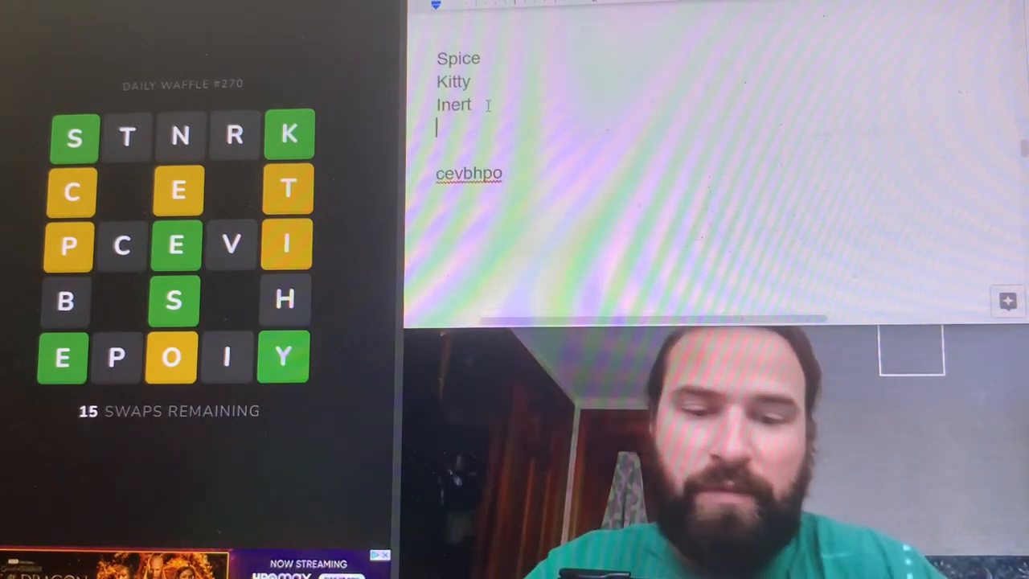
type("Shock")
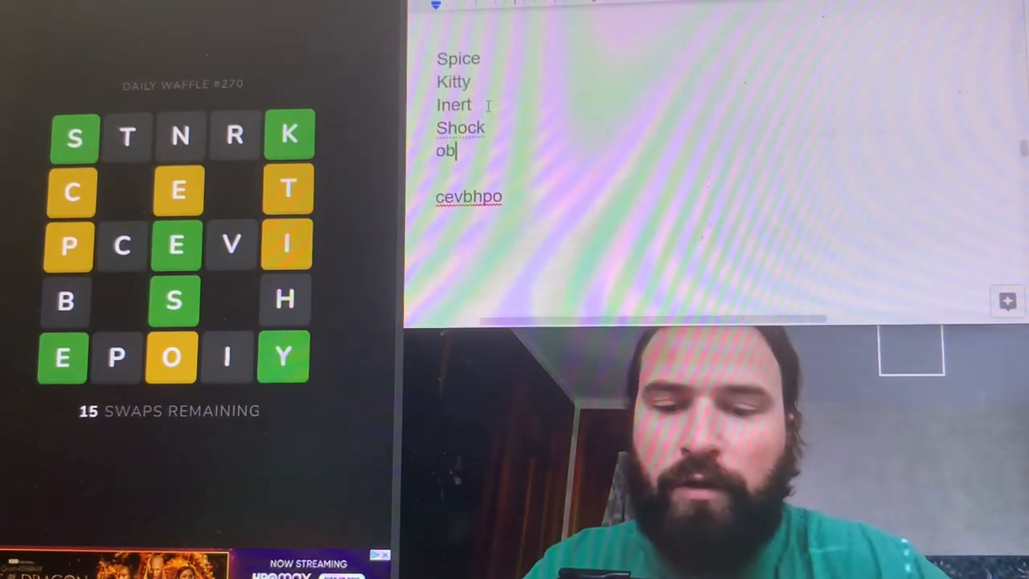
type("ese")
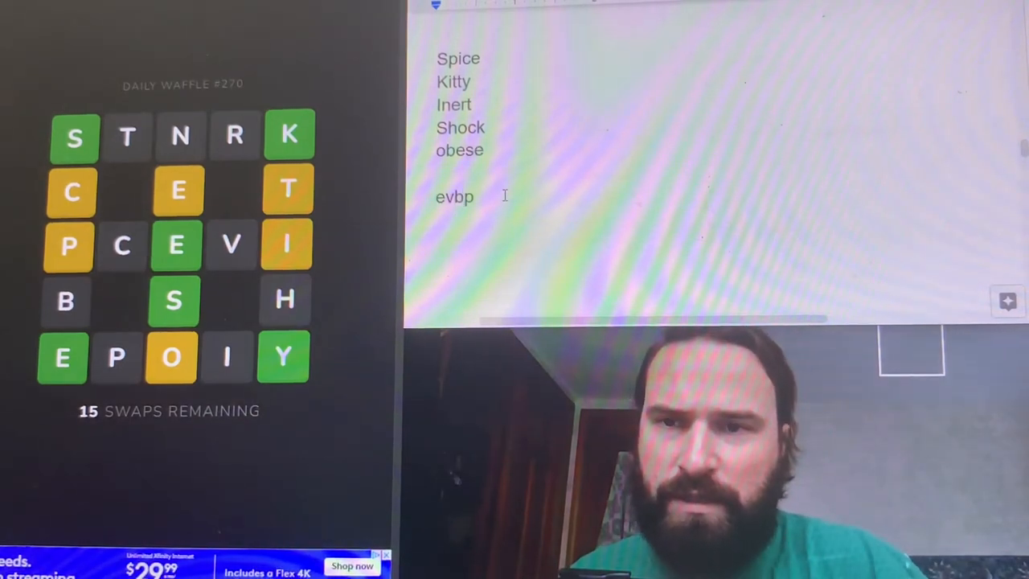
key("Backspace")
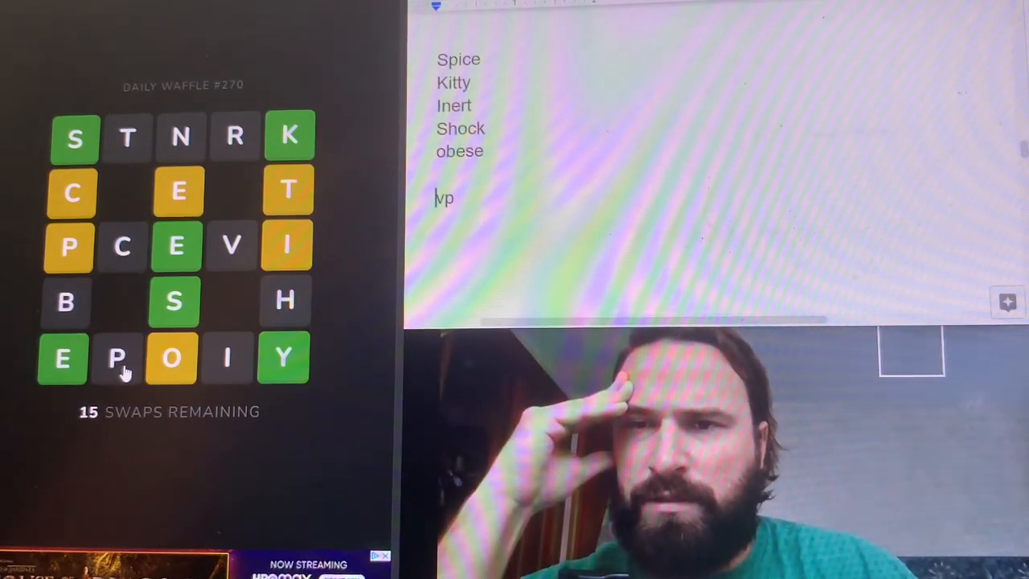
left_click(171, 357)
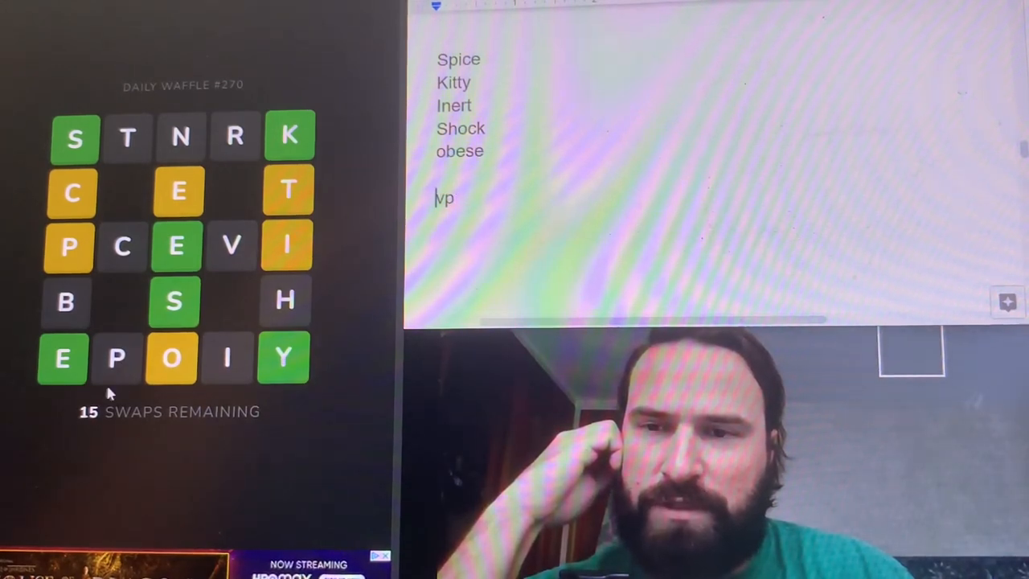
mouse_move(232, 357)
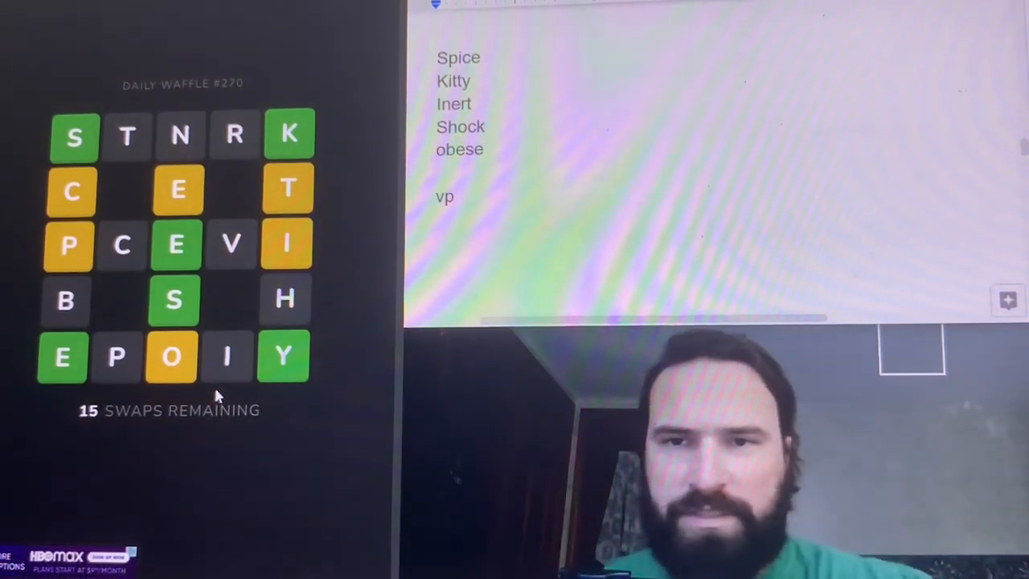
mouse_move(440, 344)
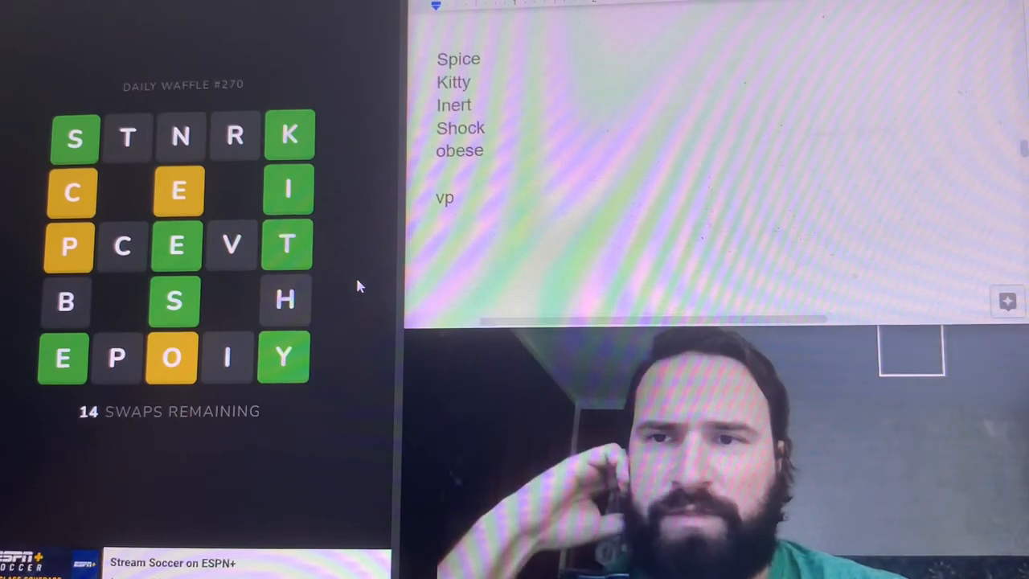
mouse_move(247, 267)
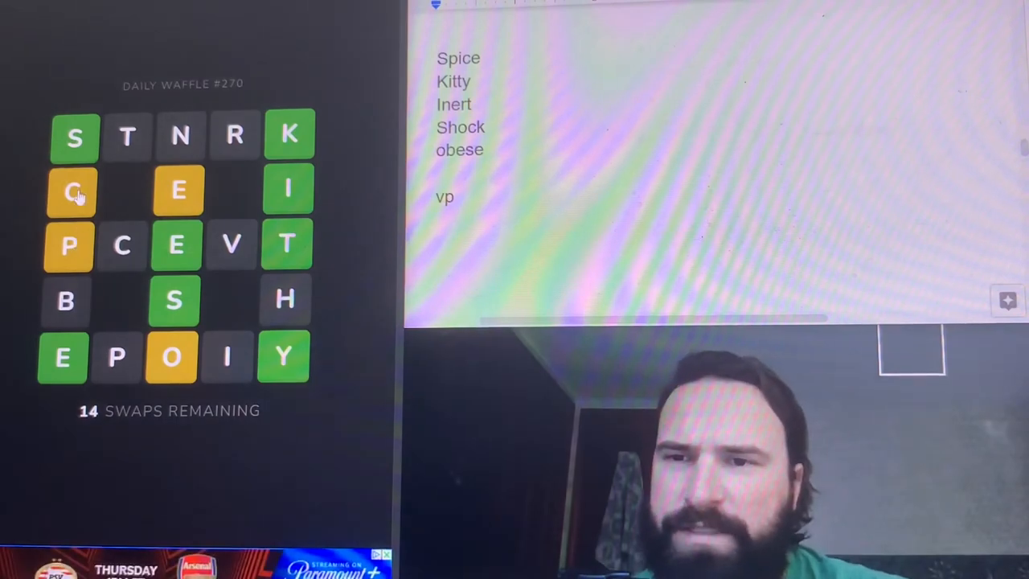
mouse_move(128, 137)
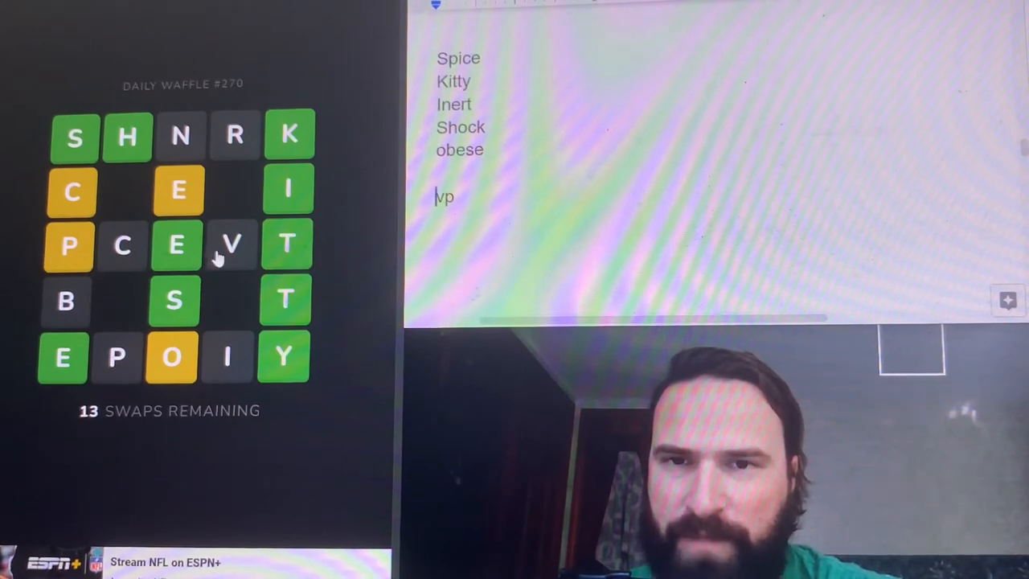
mouse_move(233, 270)
type("p")
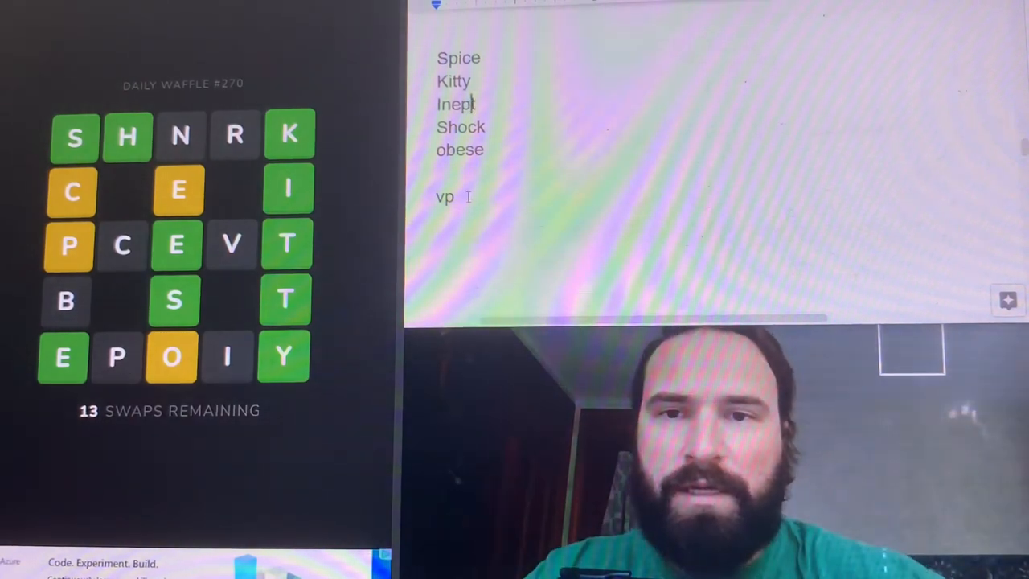
Note Every as a candidate and swap the bottom-row P with the middle-row V
type("ever")
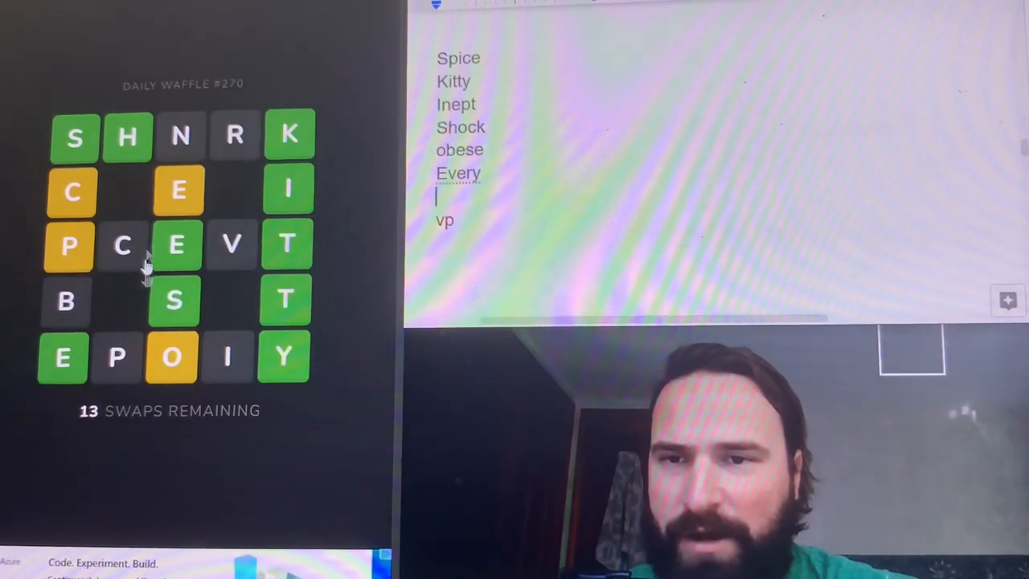
mouse_move(73, 426)
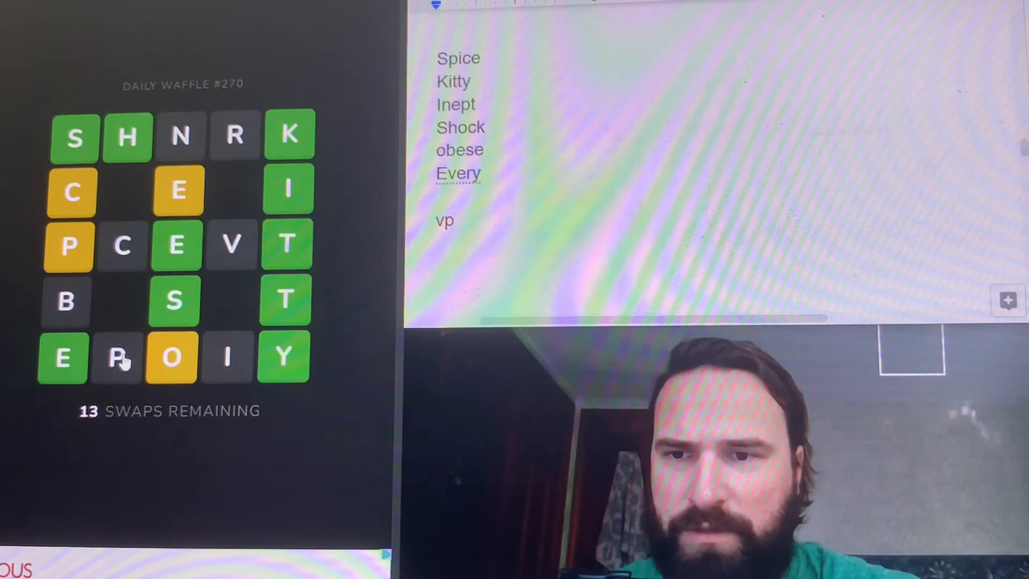
left_click_drag(119, 357, 233, 244)
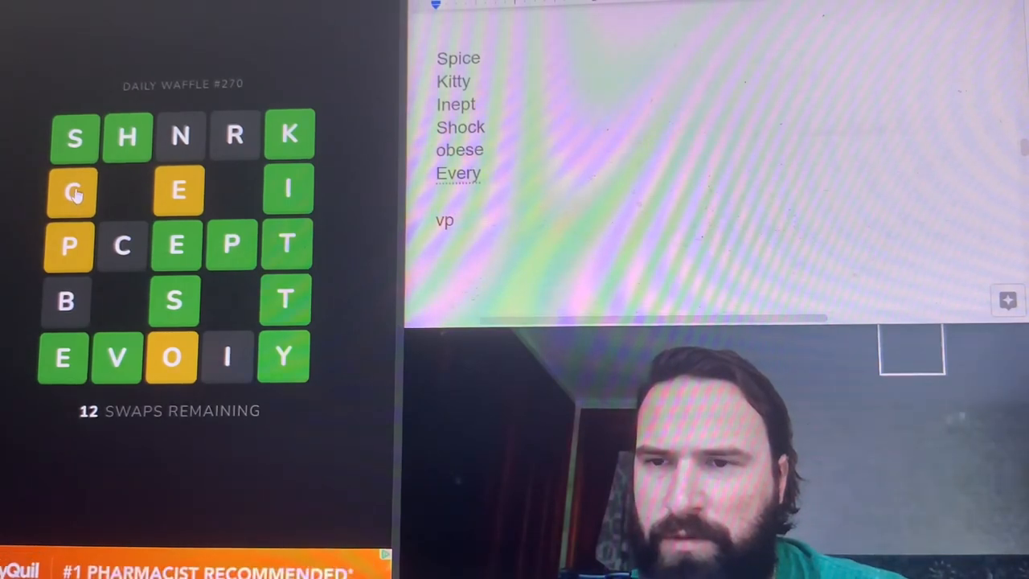
Move the top-row R into the bottom row and swap the stray middle B with the top N
left_click(73, 193)
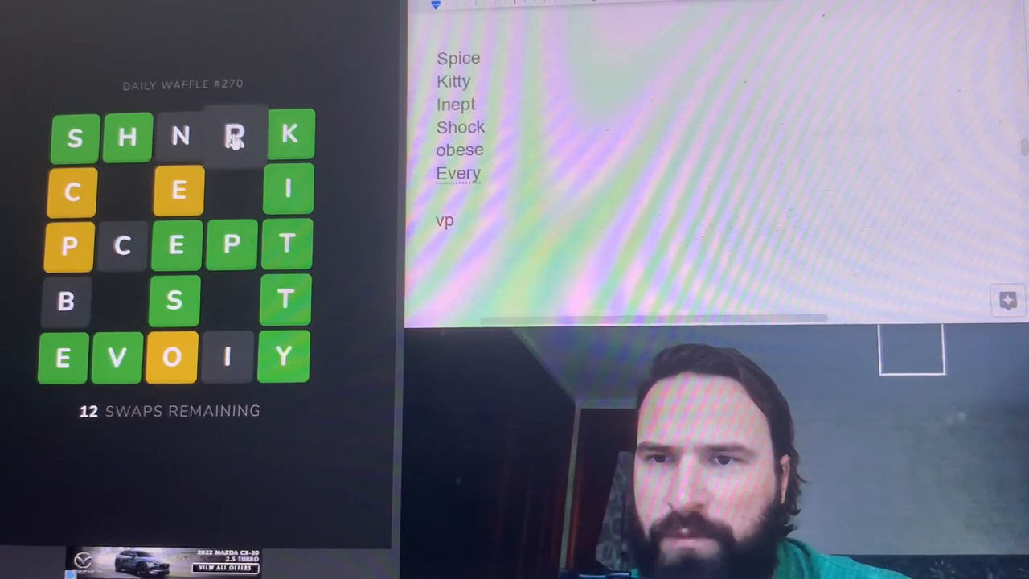
left_click_drag(233, 135, 67, 189)
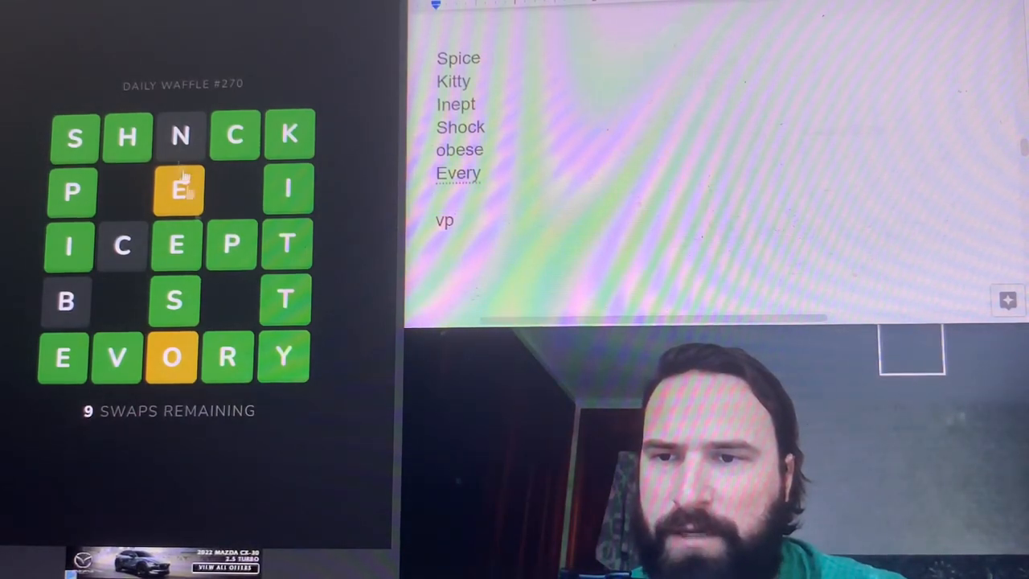
mouse_move(177, 281)
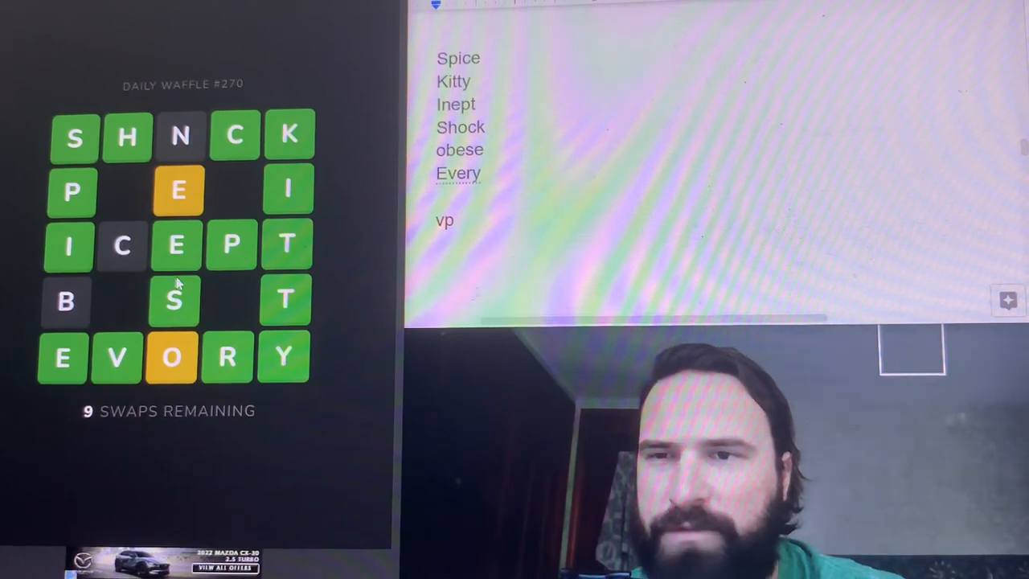
mouse_move(171, 360)
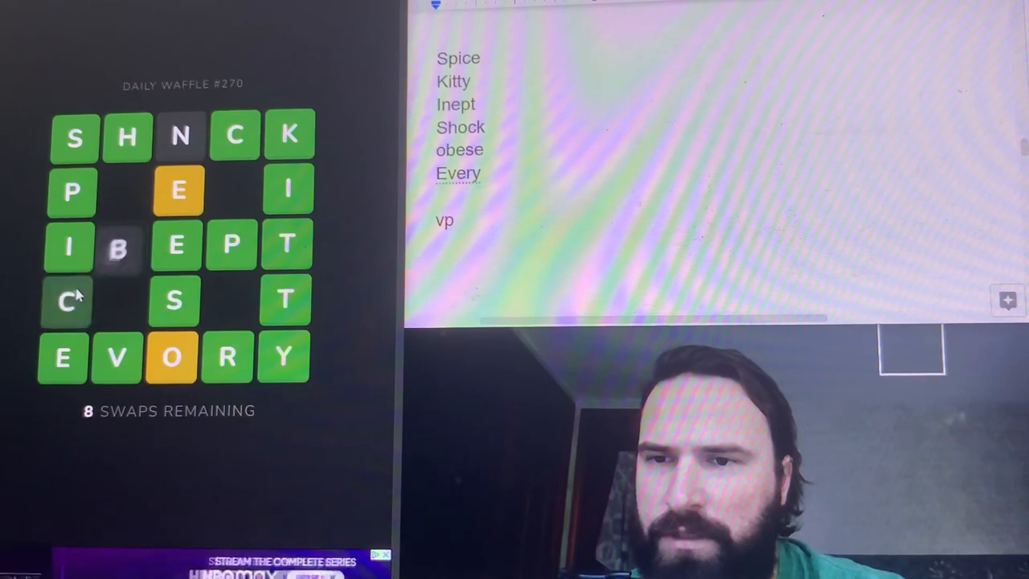
left_click_drag(119, 247, 175, 143)
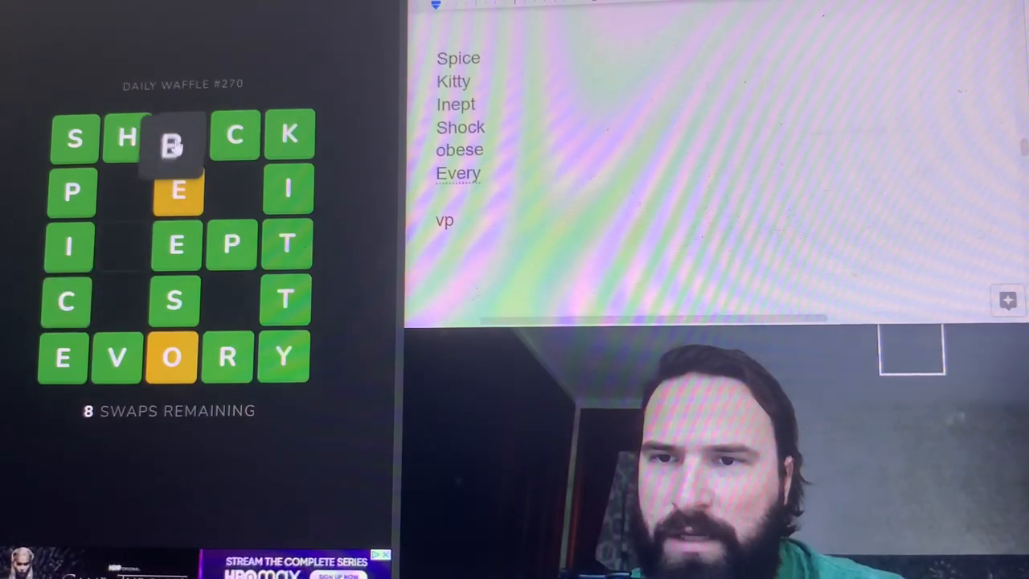